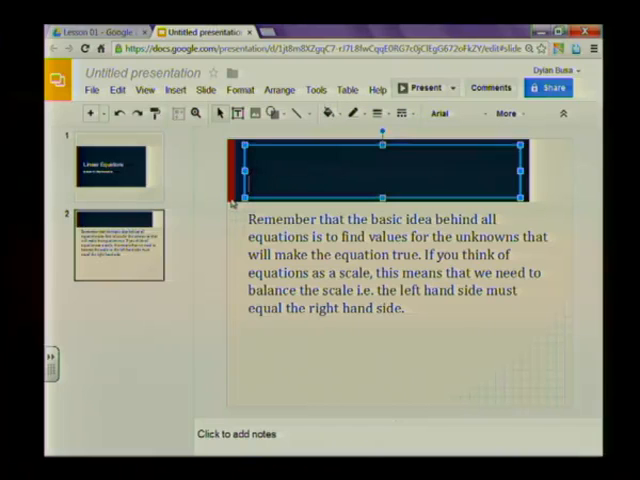
- Enter 'Revising Linear Equations' as the slide 2 title, correcting a typo along the way
{"action": "type", "text": "revi"}
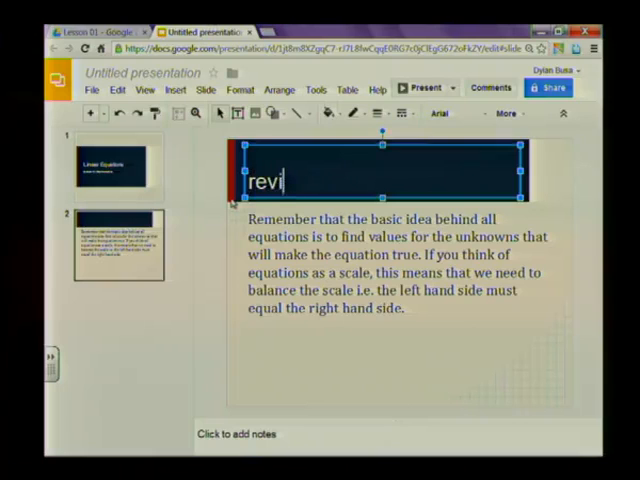
{"action": "key", "text": "BackSpace"}
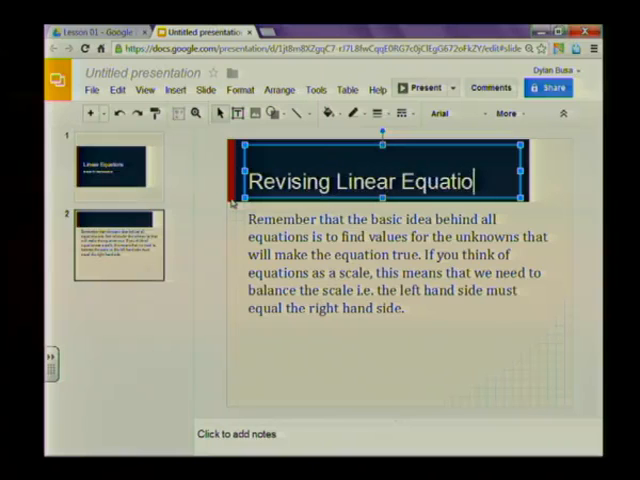
{"action": "type", "text": "ns"}
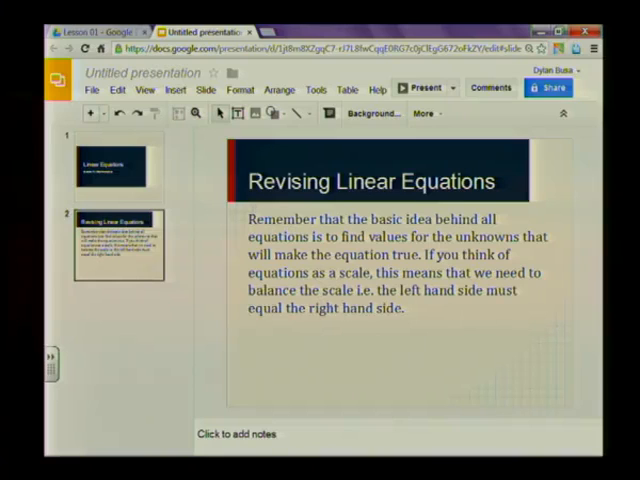
- Place the cursor in slide 2's body paragraph to start editing it
{"action": "left_click", "coordinate": [321, 237]}
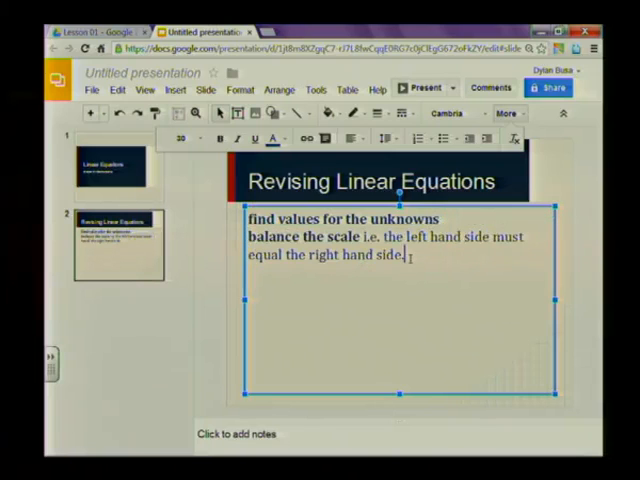
- Format both body lines as a bulleted list, leaving the caret after the last bullet
{"action": "left_click_drag", "start_coordinate": [247, 218], "coordinate": [404, 255]}
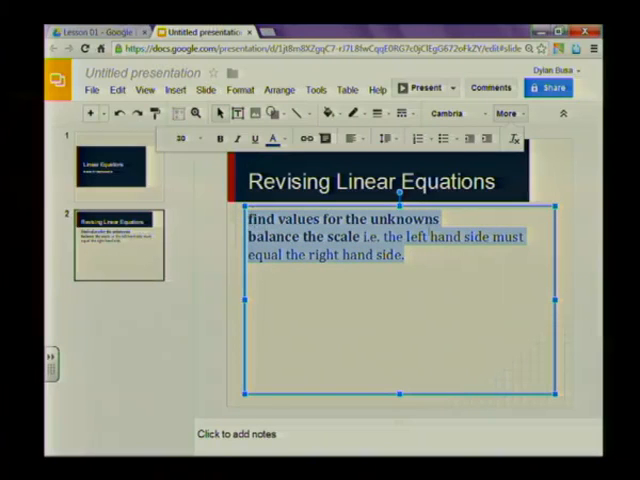
{"action": "mouse_move", "coordinate": [441, 138]}
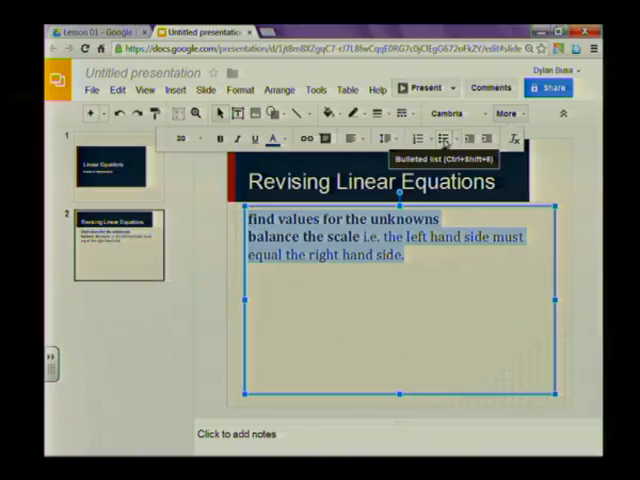
{"action": "left_click", "coordinate": [443, 138]}
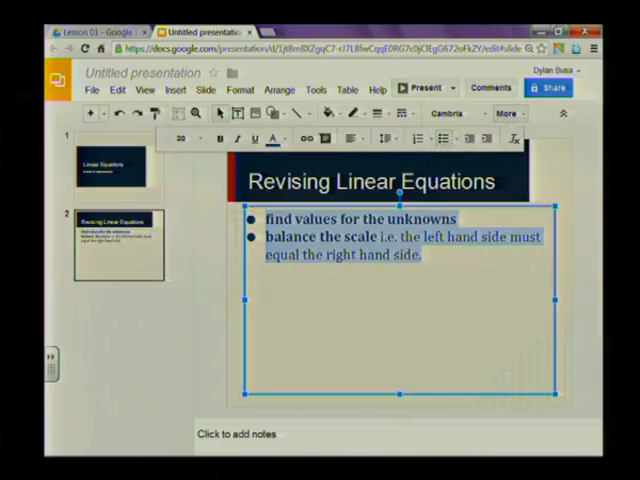
{"action": "left_click", "coordinate": [398, 237]}
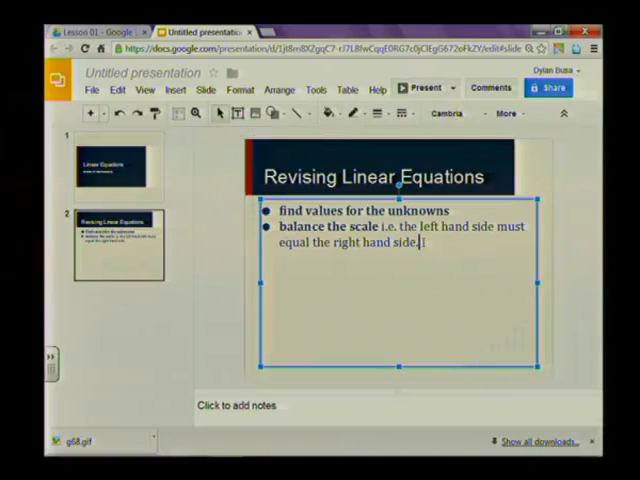
- Insert the g68.gif balance-scale image from the Lesson 01 Drive folder onto slide 2
{"action": "key", "text": "enter"}
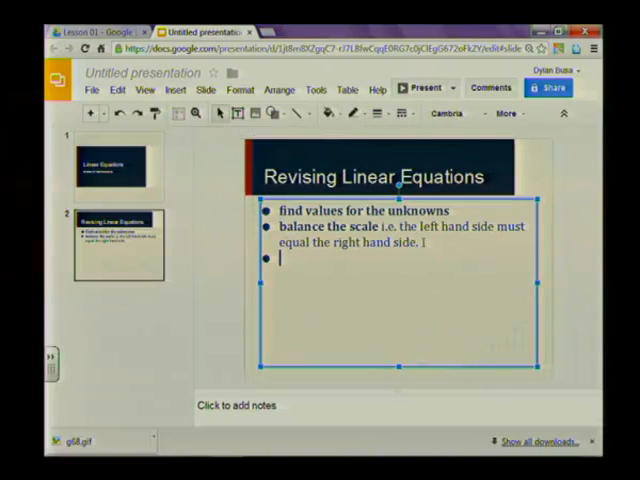
{"action": "key", "text": "Backspace"}
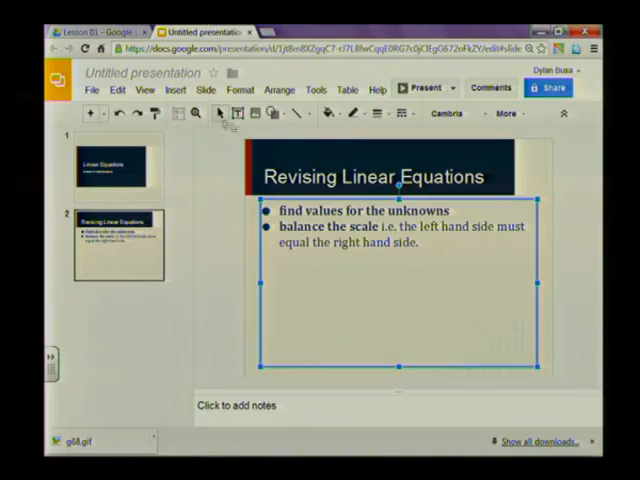
{"action": "left_click", "coordinate": [175, 89]}
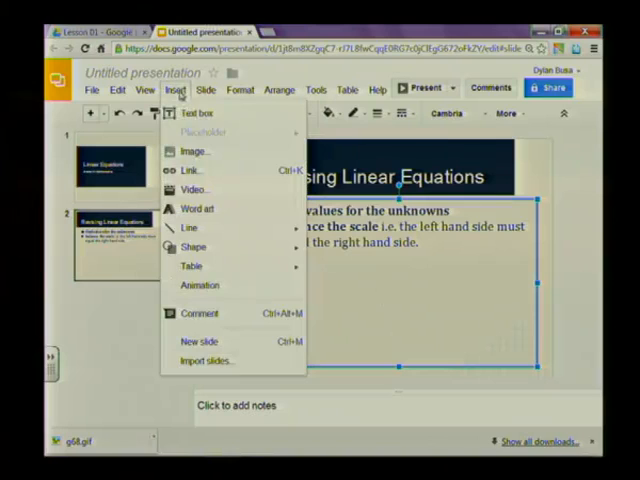
{"action": "left_click", "coordinate": [194, 150]}
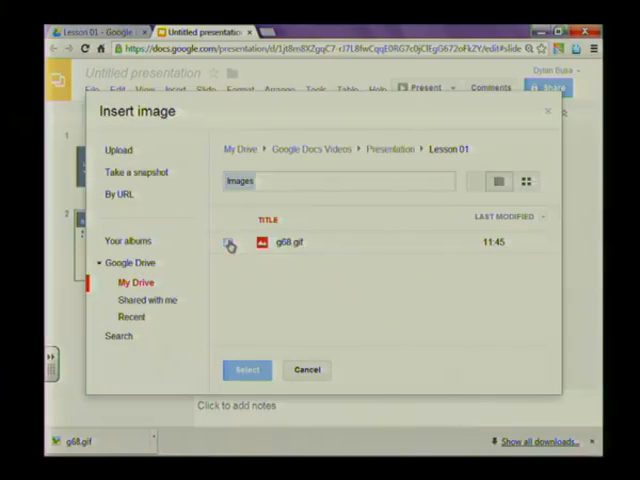
{"action": "left_click", "coordinate": [229, 241]}
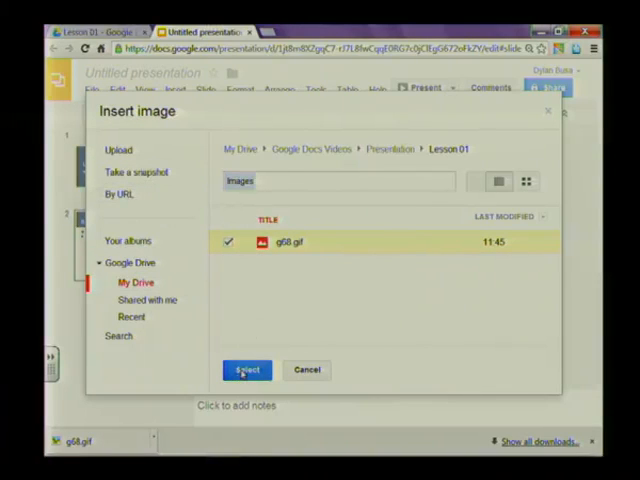
{"action": "left_click", "coordinate": [245, 369]}
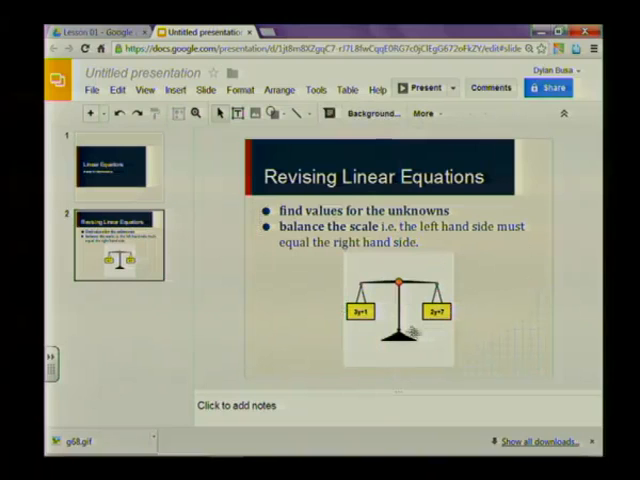
{"action": "mouse_move", "coordinate": [543, 366]}
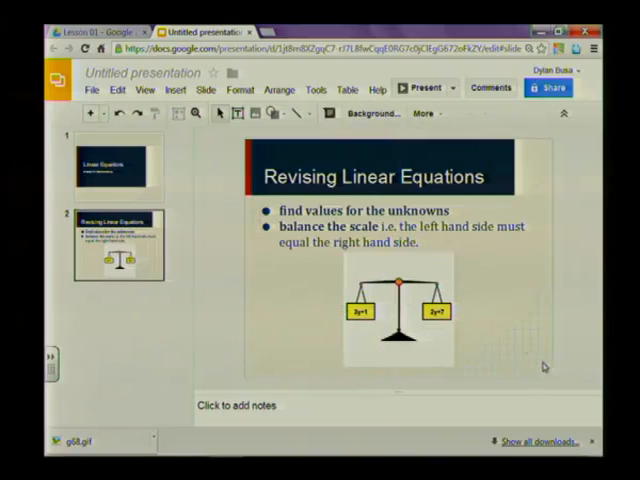